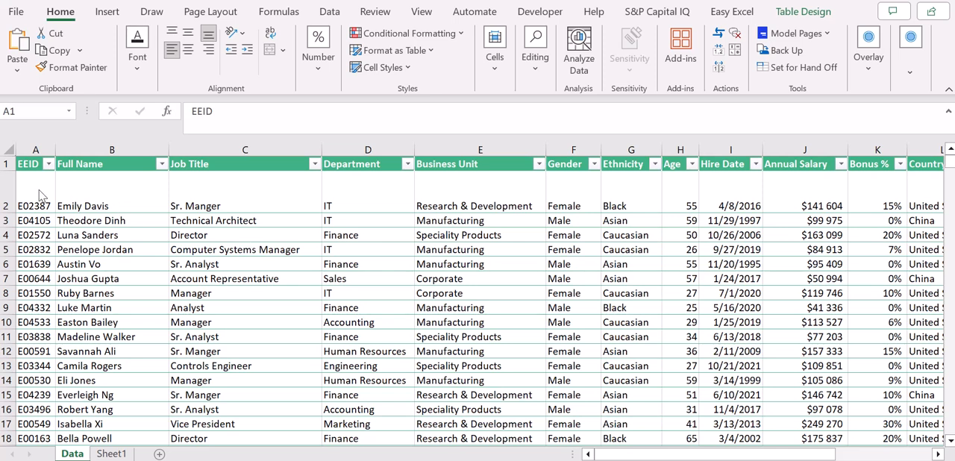
mouse_move(71, 220)
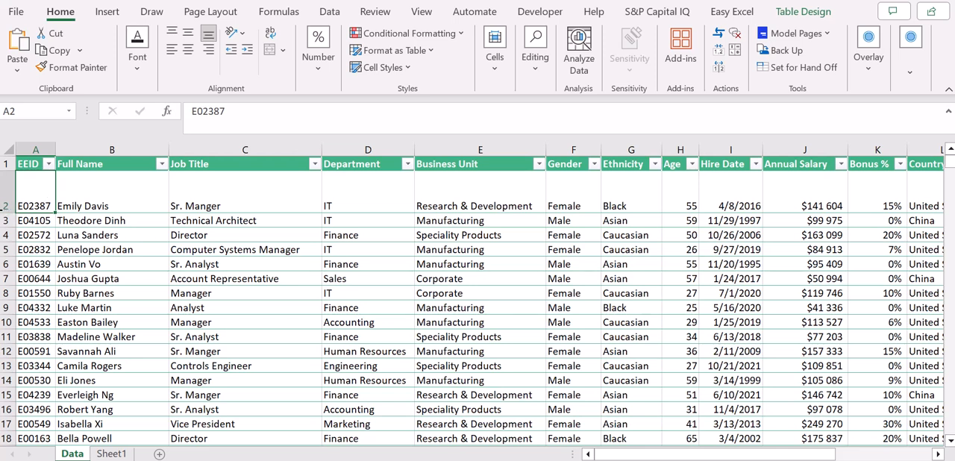
Step: Check rows 3–4 and the column P notes, then bring up Conditional Formatting options
left_click(95, 235)
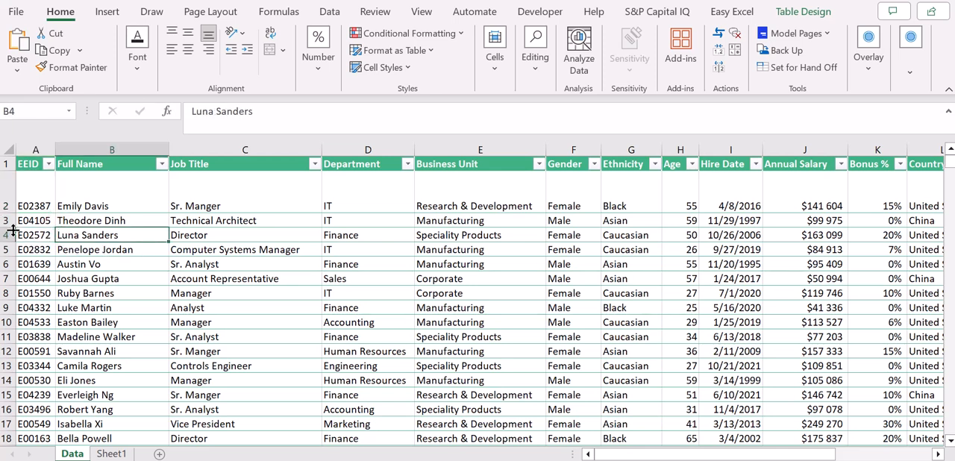
left_click(35, 235)
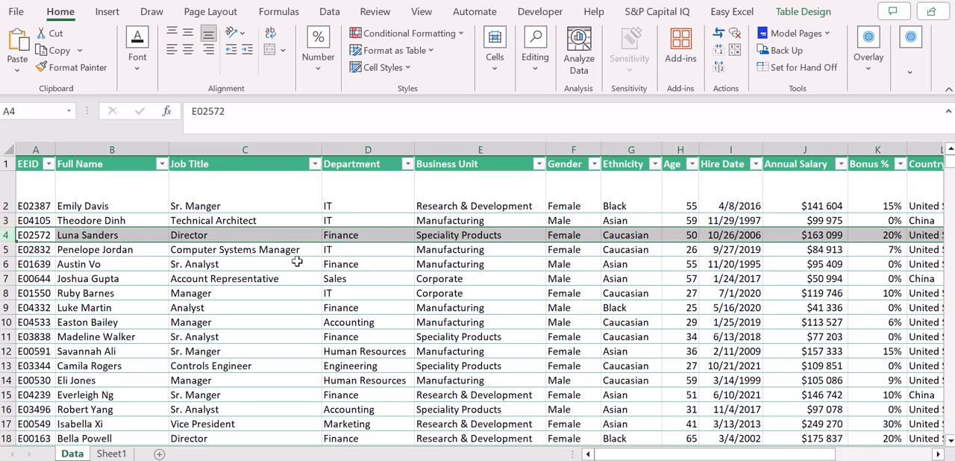
left_click(245, 220)
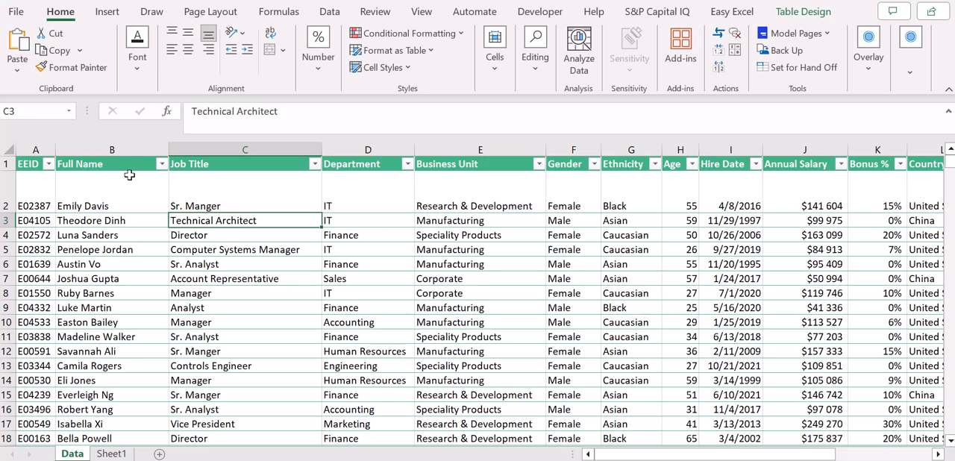
mouse_move(111, 240)
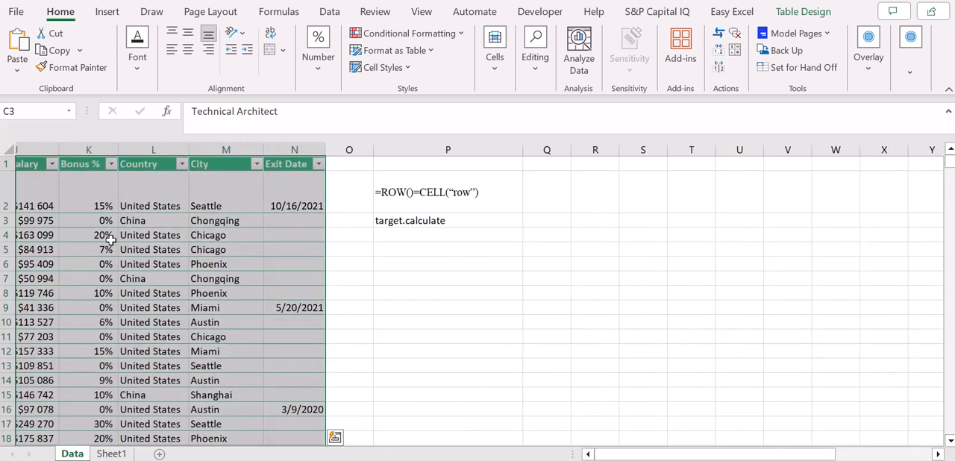
mouse_move(267, 248)
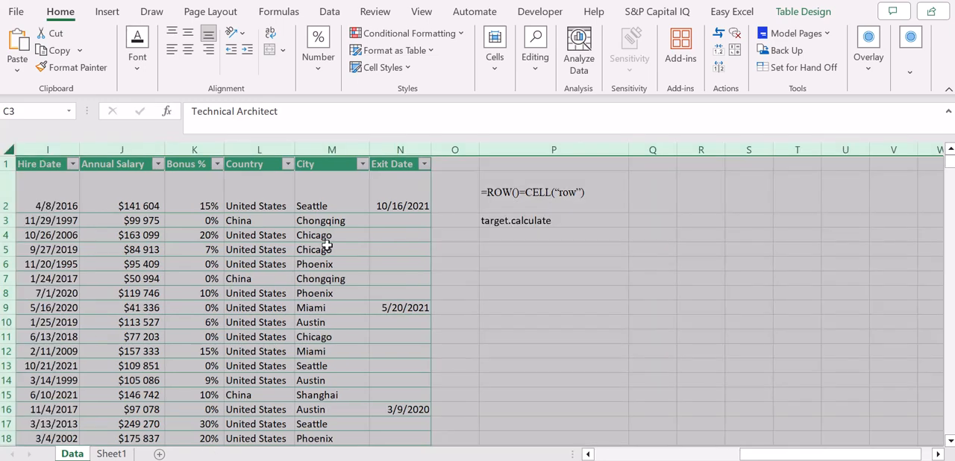
scroll("left", 3)
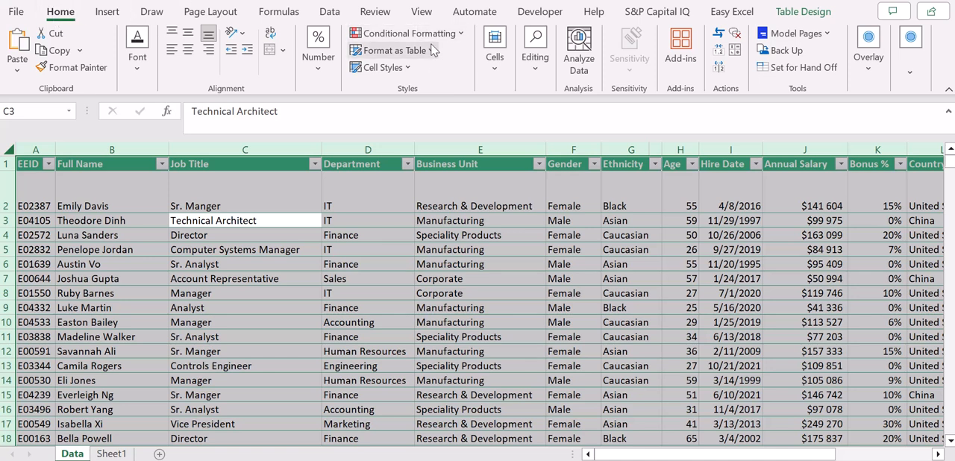
left_click(407, 32)
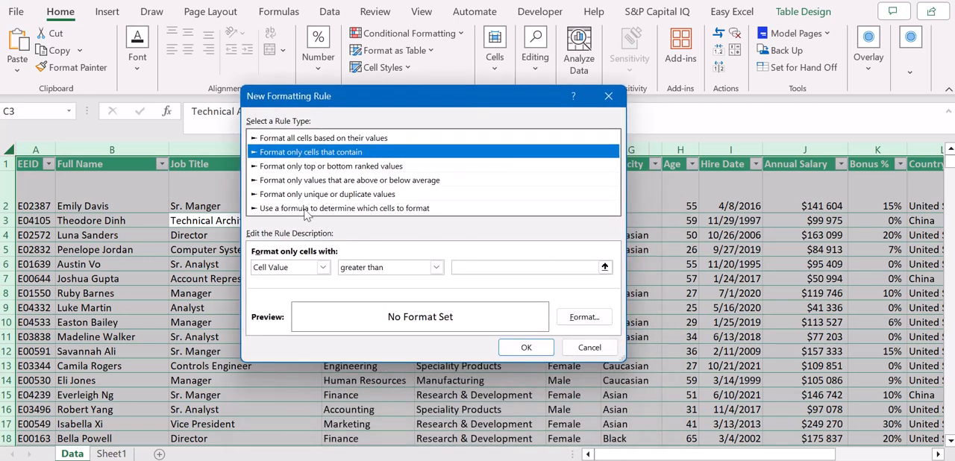
mouse_move(424, 217)
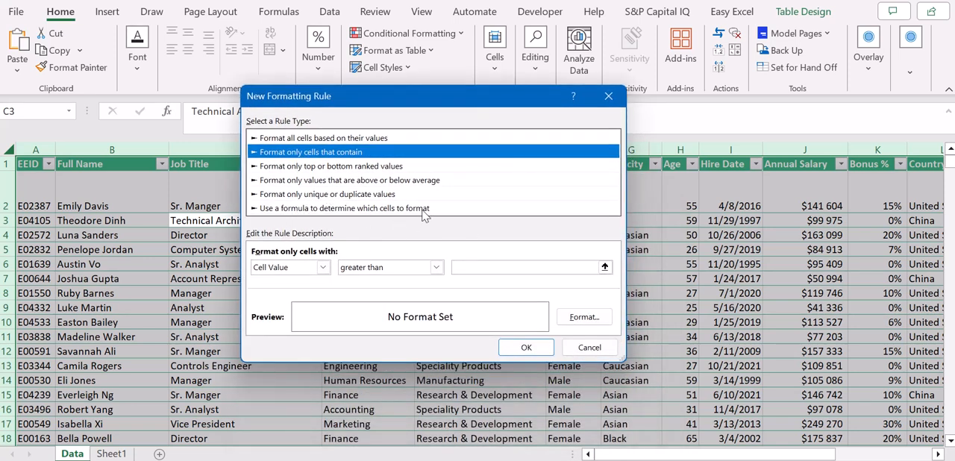
Step: Choose 'Use a formula to determine which cells to format' and enter =row()=cell("row")
left_click(344, 208)
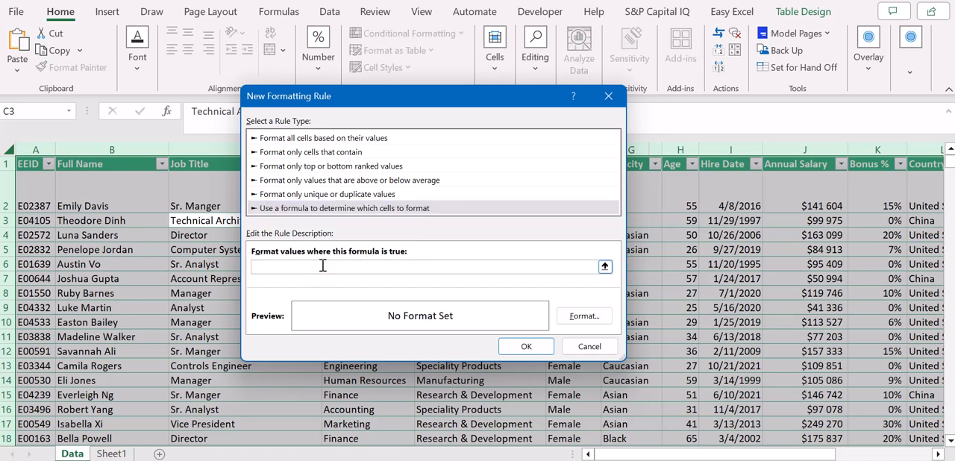
type("=r")
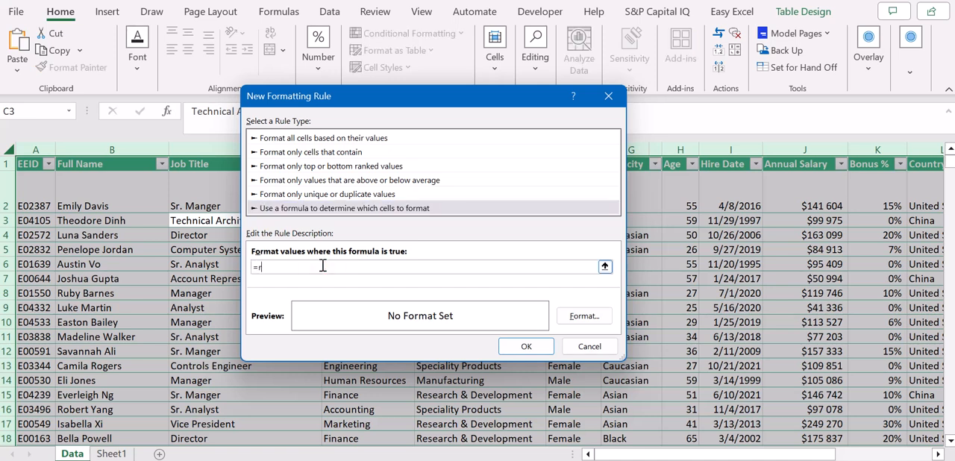
type("ow()")
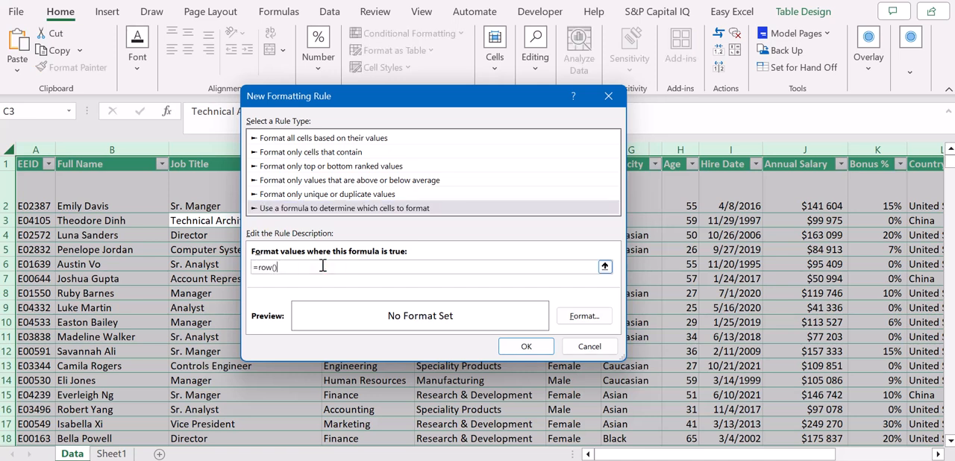
type("=")
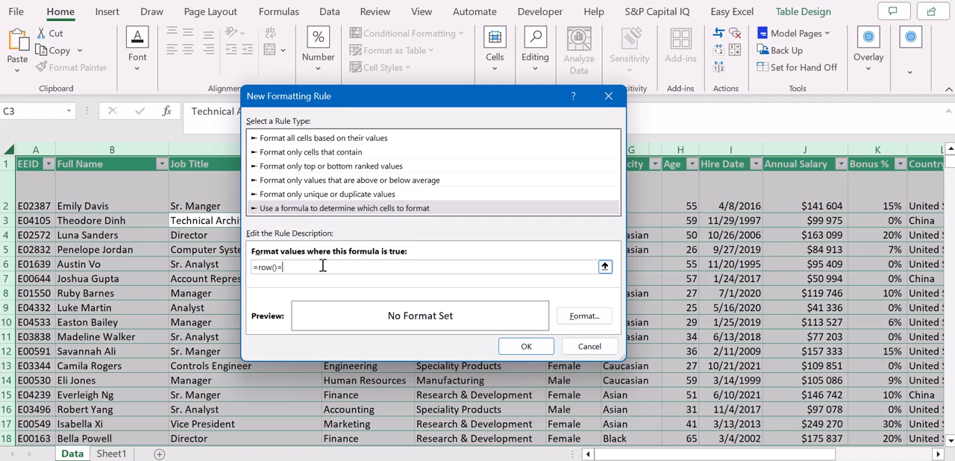
type("cell(")
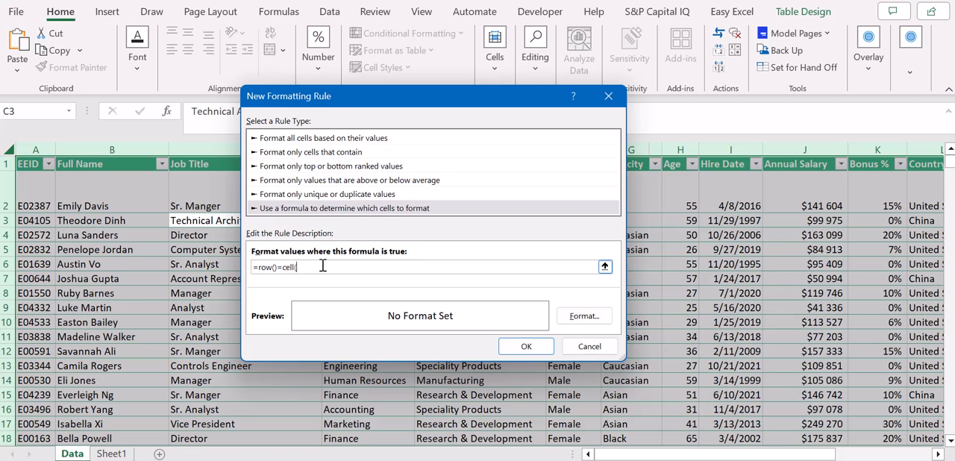
type("\"")
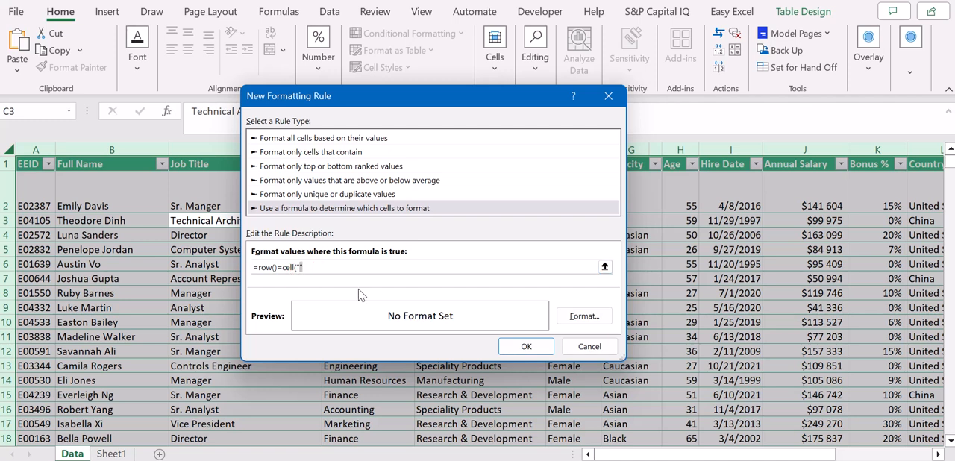
type("row")
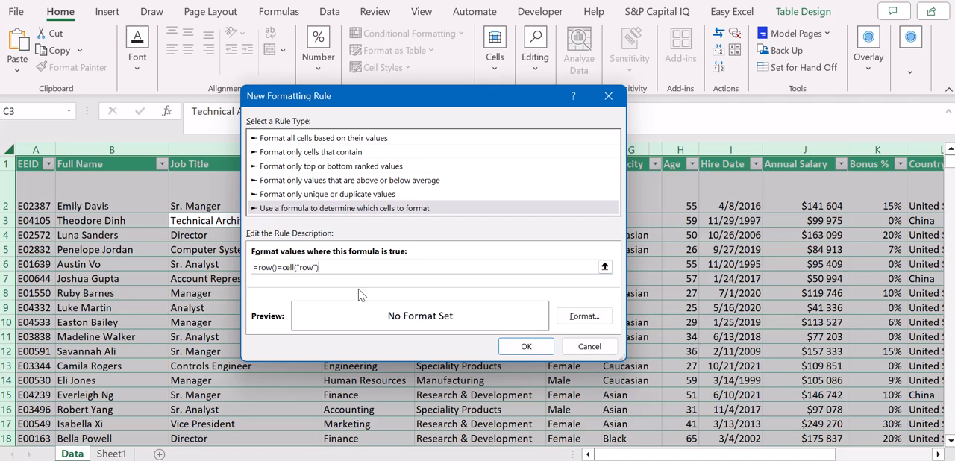
mouse_move(297, 326)
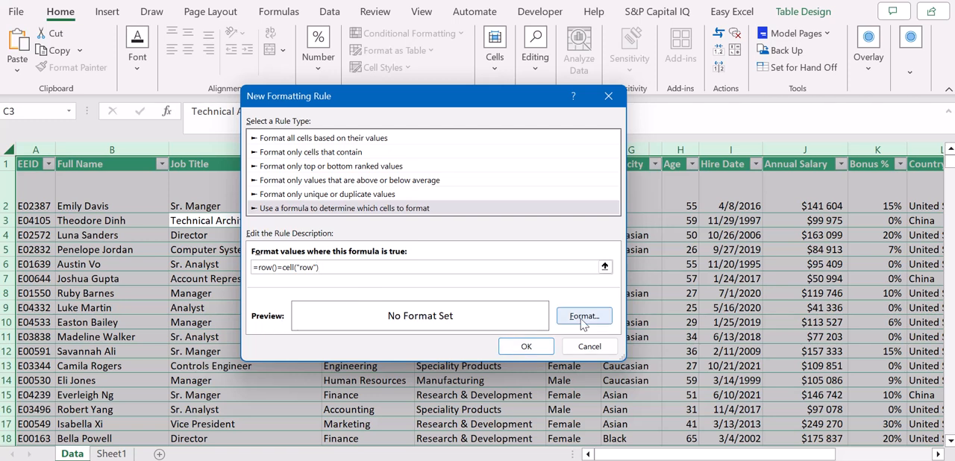
Step: Set the rule's format to a yellow-orange background fill from the Fill tab
left_click(584, 315)
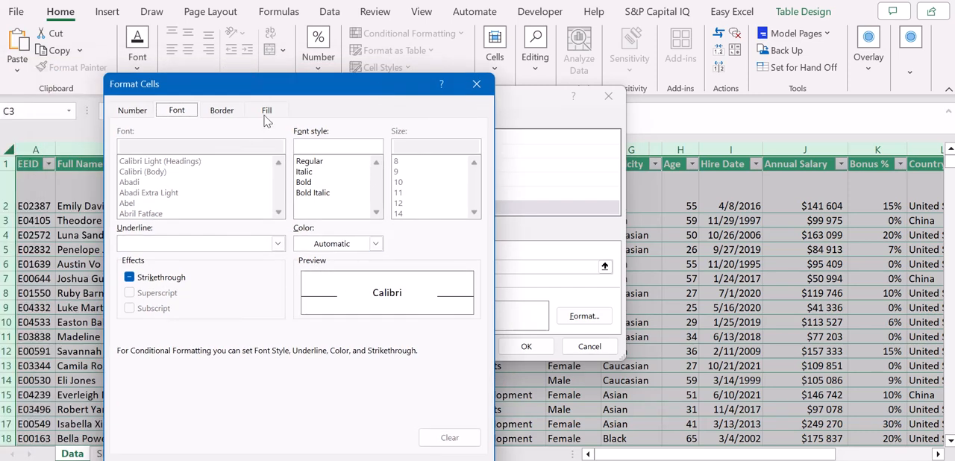
left_click(266, 110)
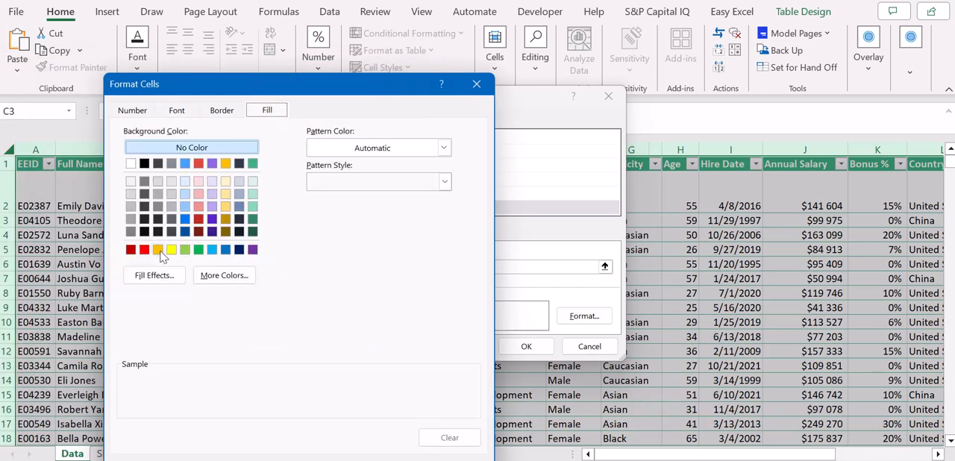
left_click(225, 206)
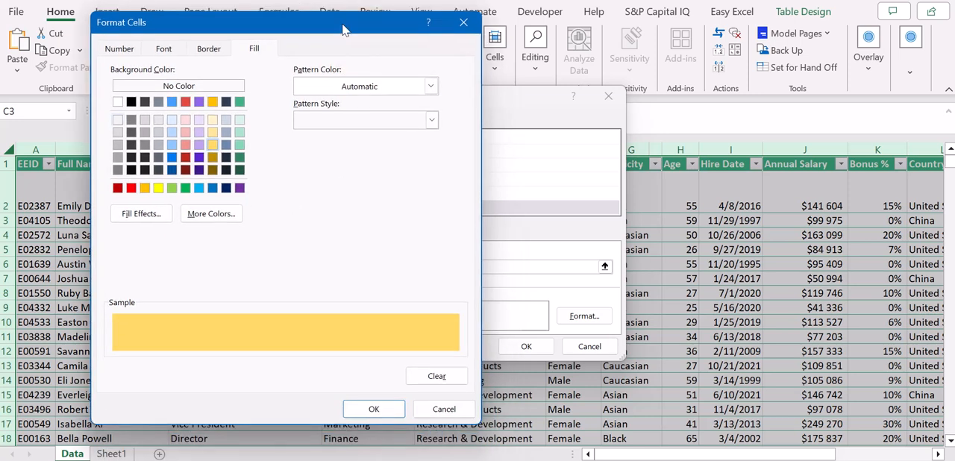
left_click(373, 408)
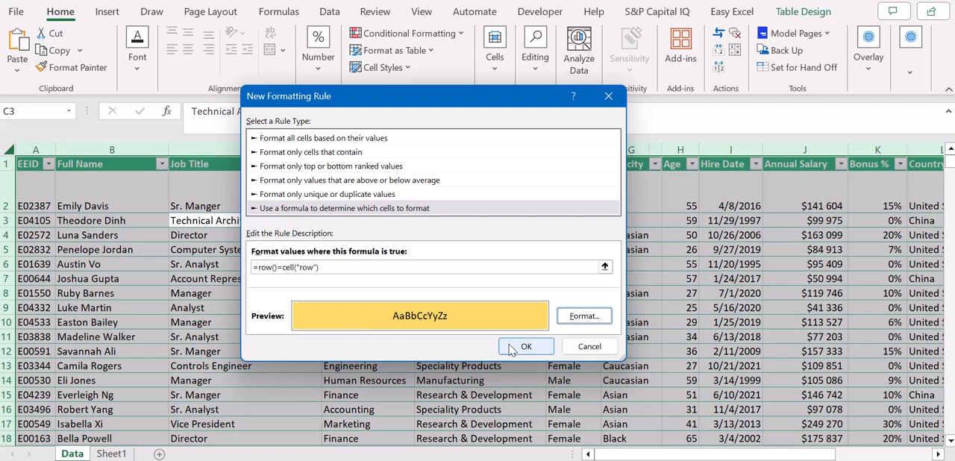
Step: Apply the rule and test it by selecting a cell in row 6
left_click(526, 347)
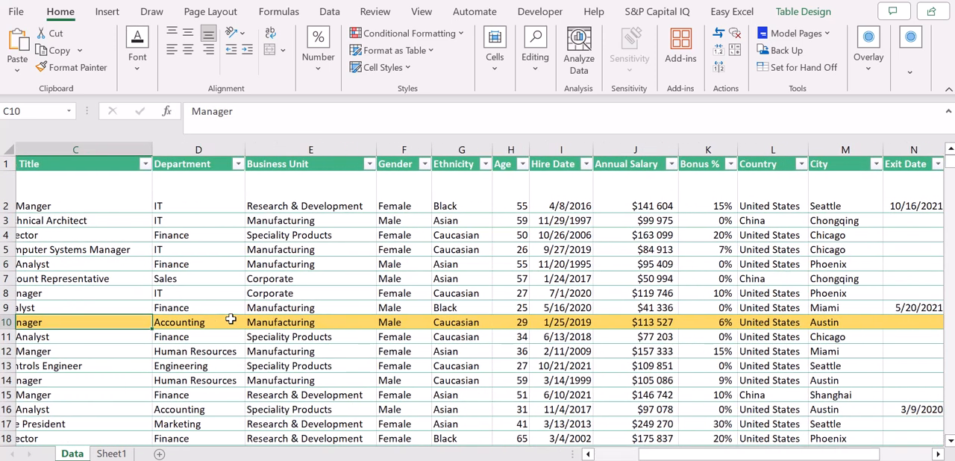
scroll("right", 3)
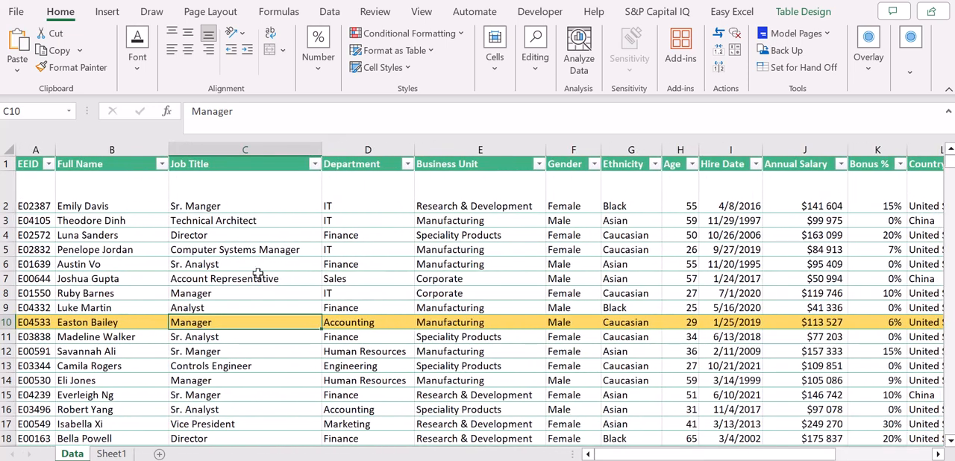
left_click(245, 264)
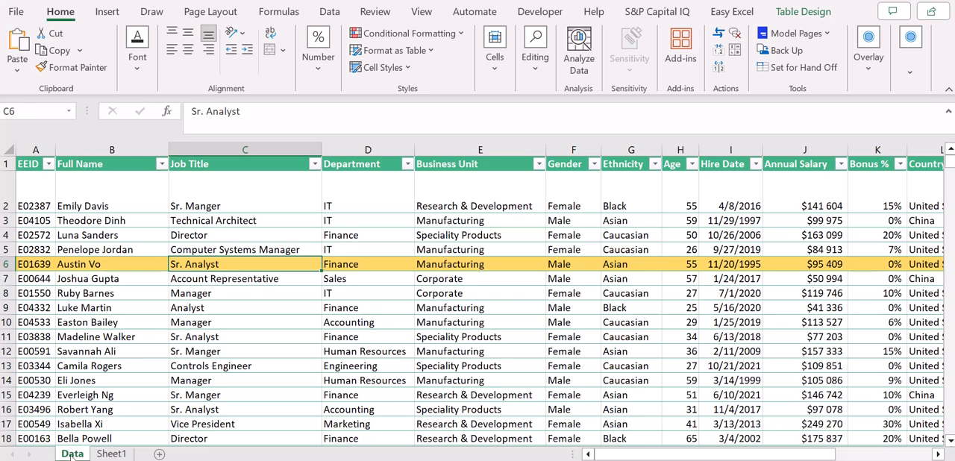
Step: Open View Code from the Data sheet tab's context menu to edit its VBA module
right_click(72, 454)
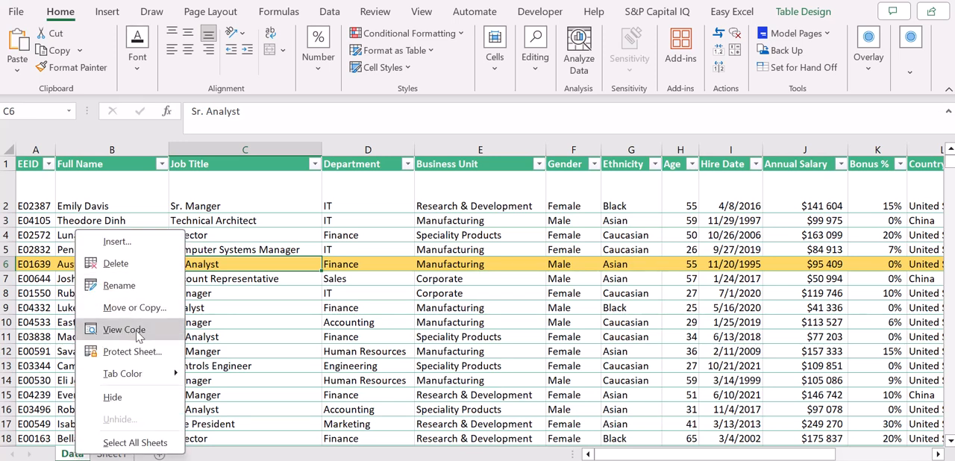
left_click(124, 329)
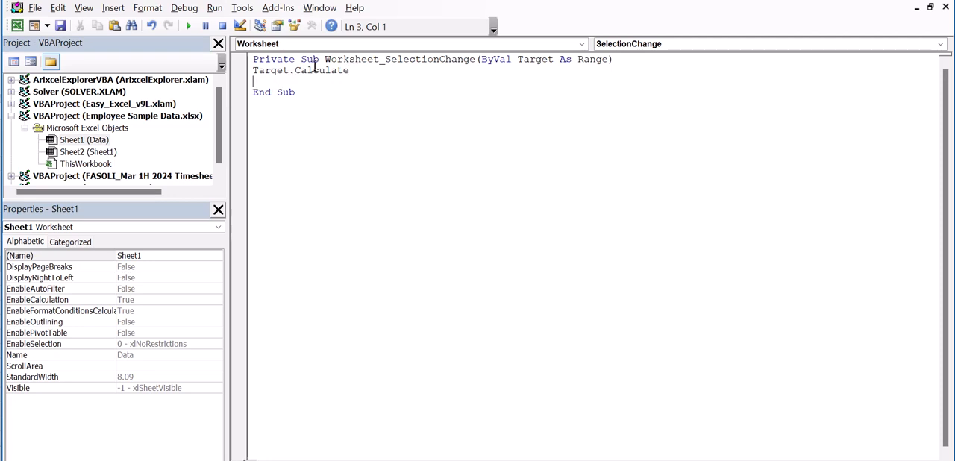
mouse_move(784, 26)
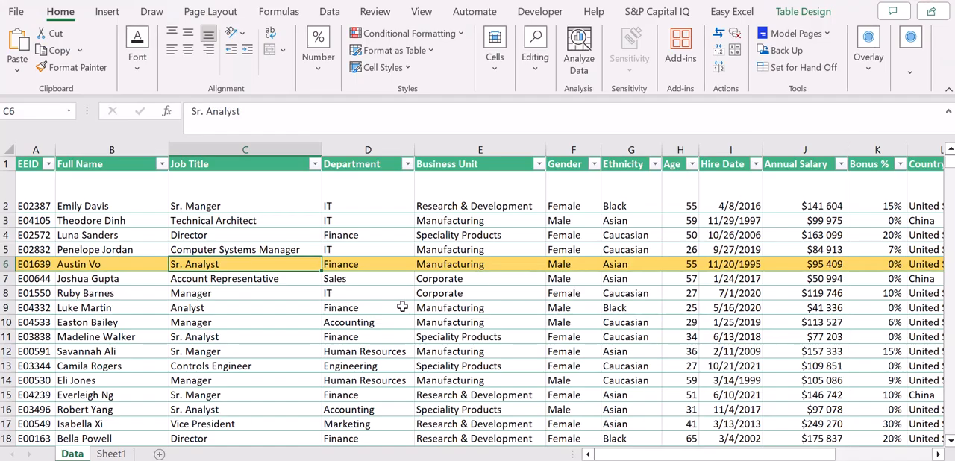
scroll("down", 3)
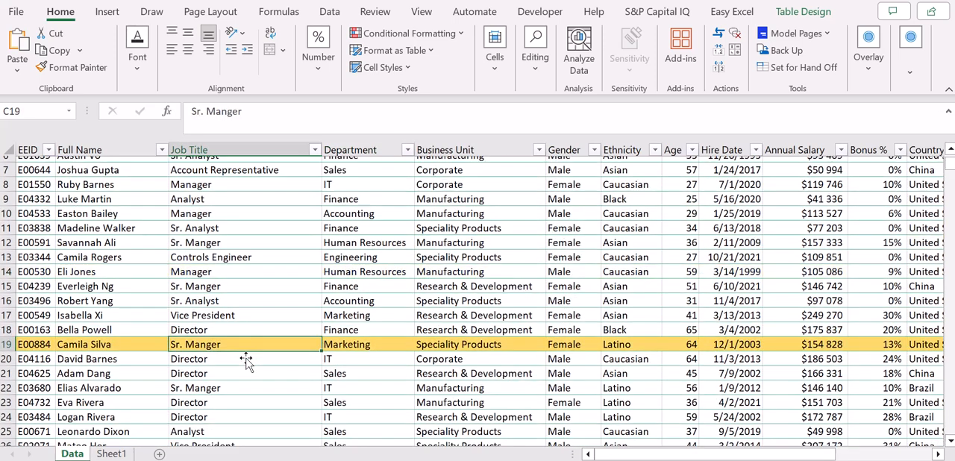
scroll("down", 3)
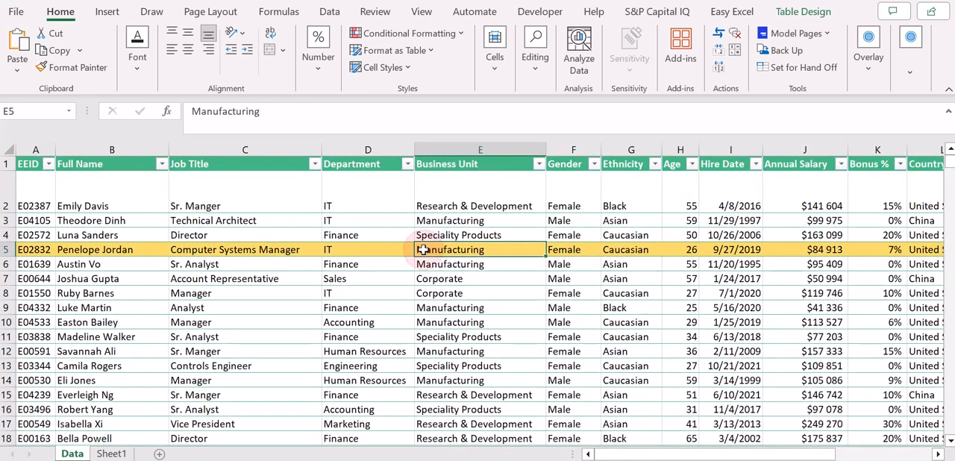
scroll("right", 3)
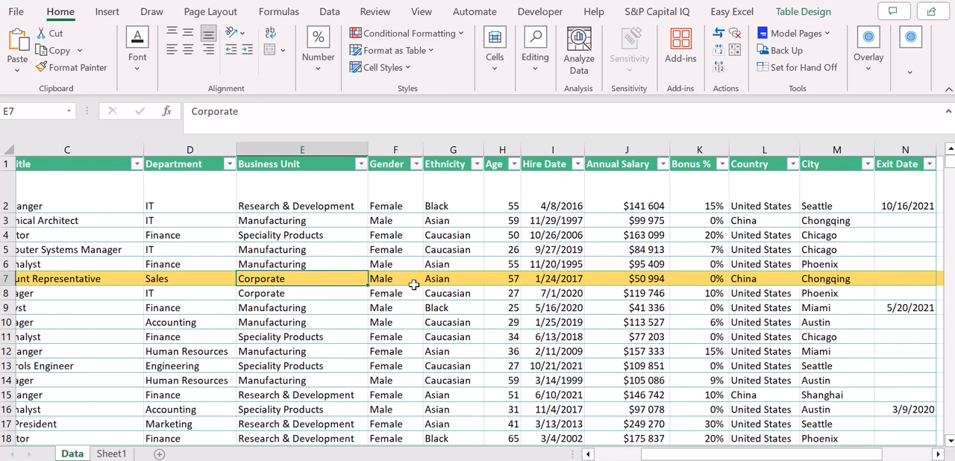
scroll("left", 3)
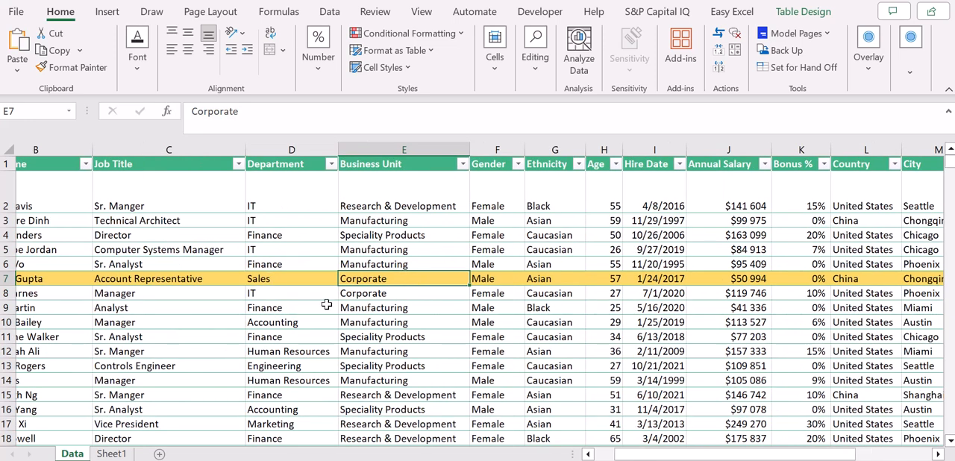